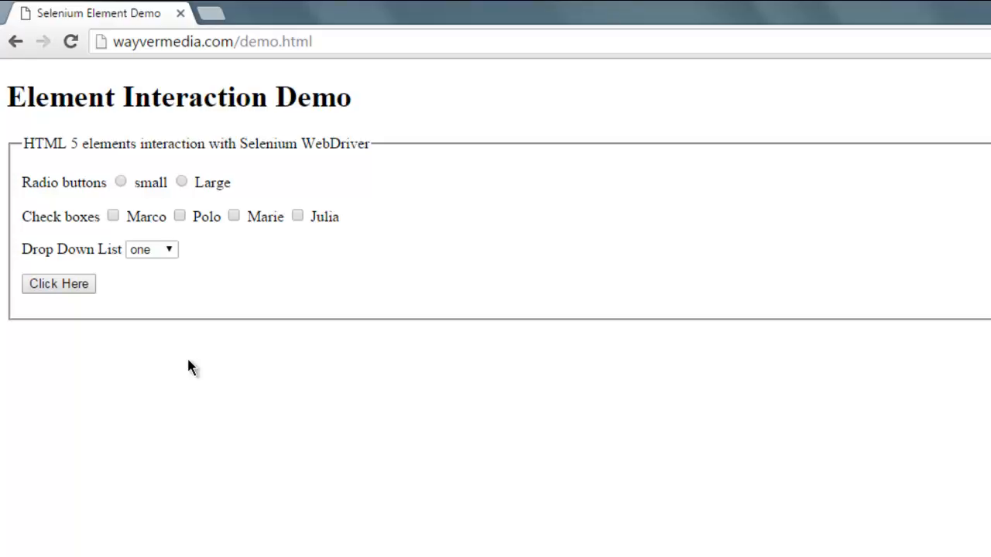
pyautogui.moveTo(101, 353)
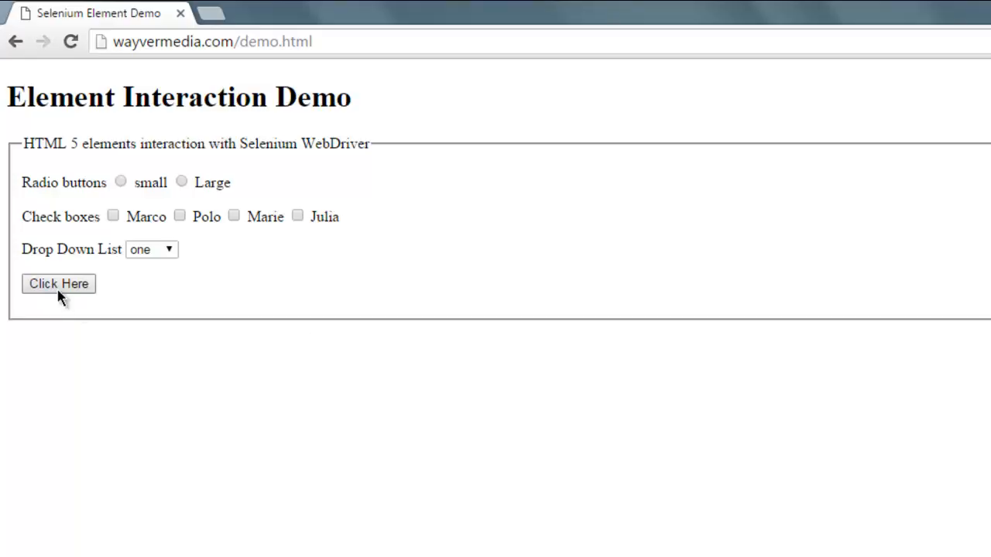
pyautogui.moveTo(329, 282)
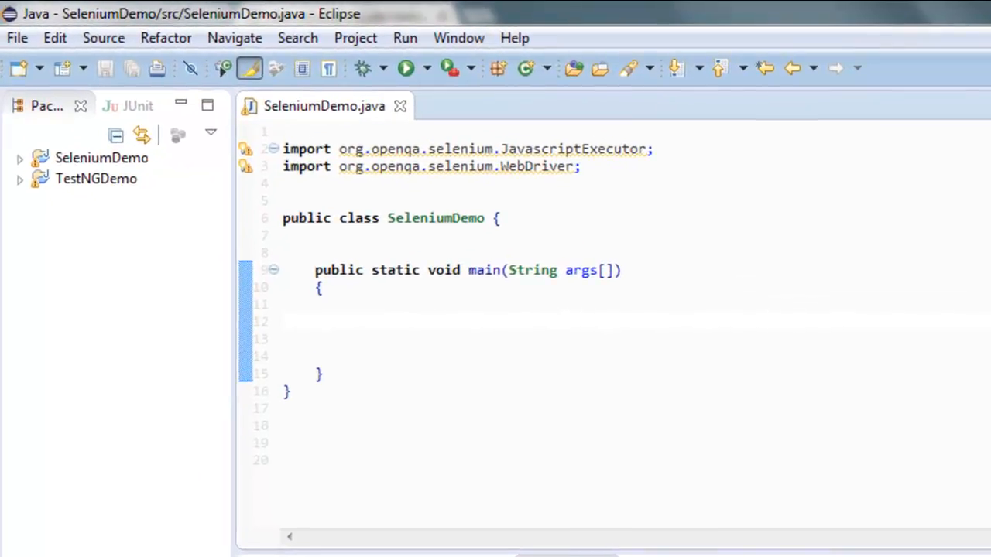
# Declare WebDriver driver = new ChromeDriver(); in main and save the file.
pyautogui.write('Web')
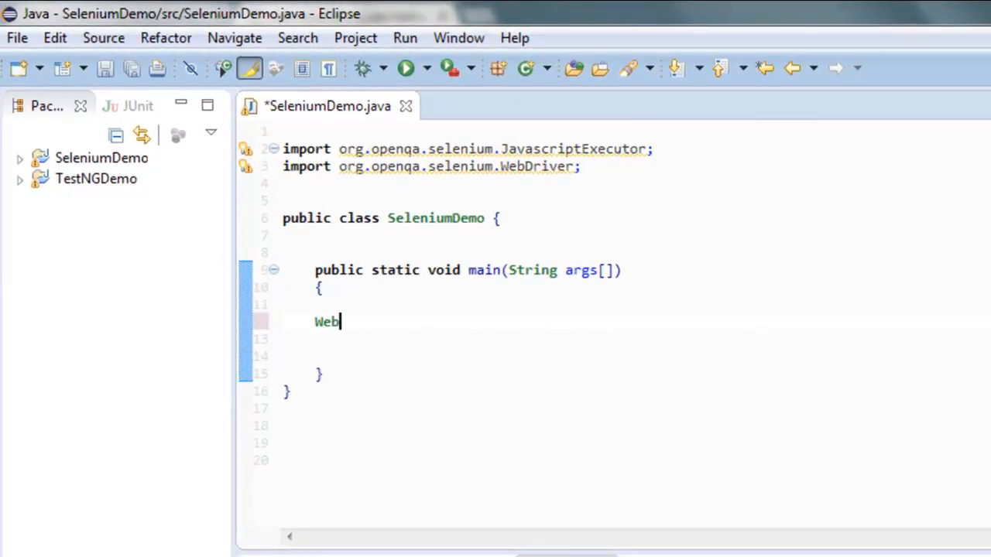
pyautogui.write('Driver driver')
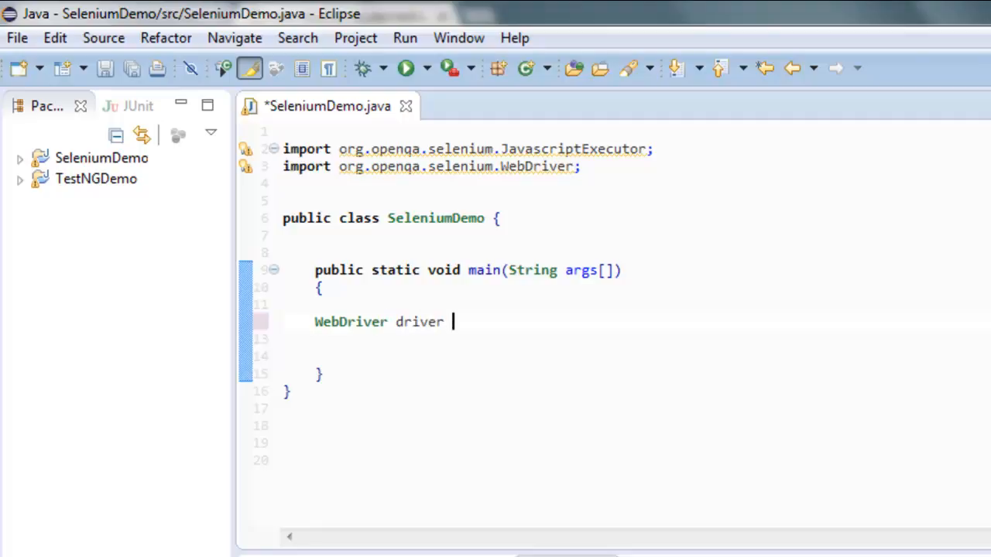
pyautogui.write('= new')
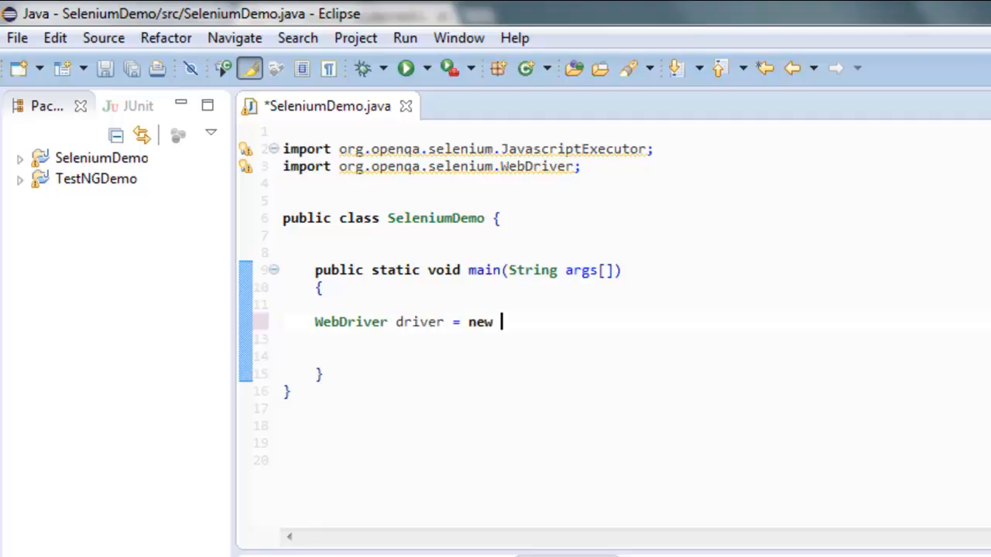
pyautogui.write('ChromeDriv')
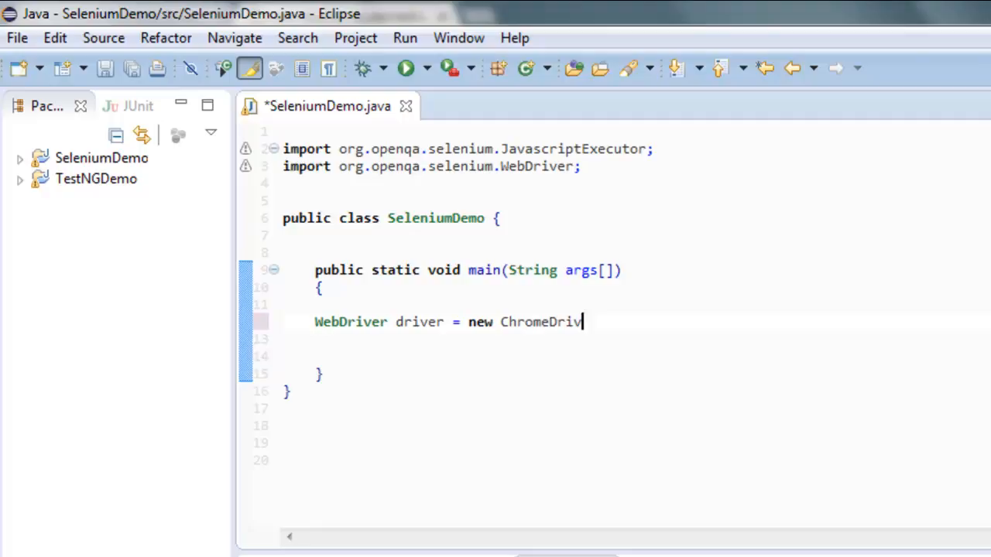
pyautogui.write('er();')
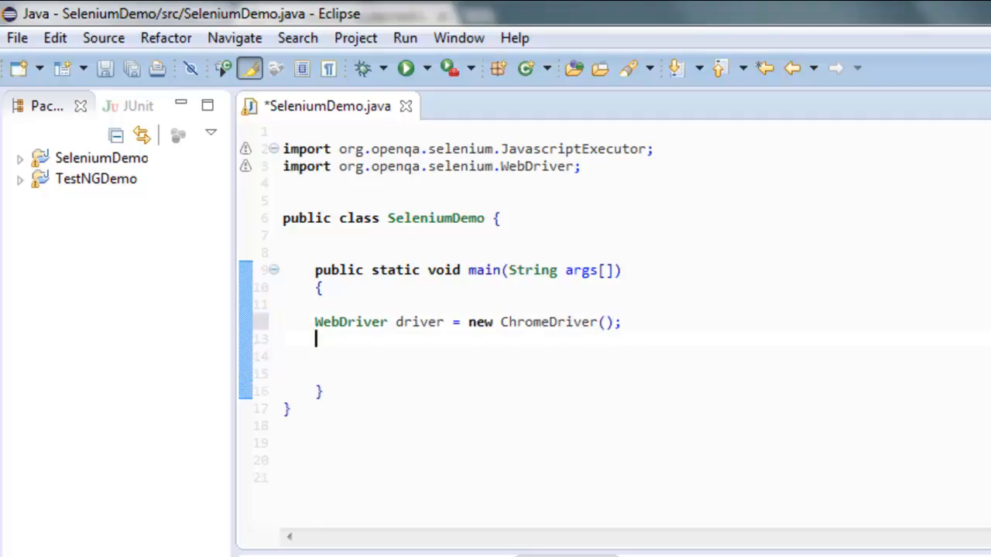
pyautogui.press('ctrl+s')
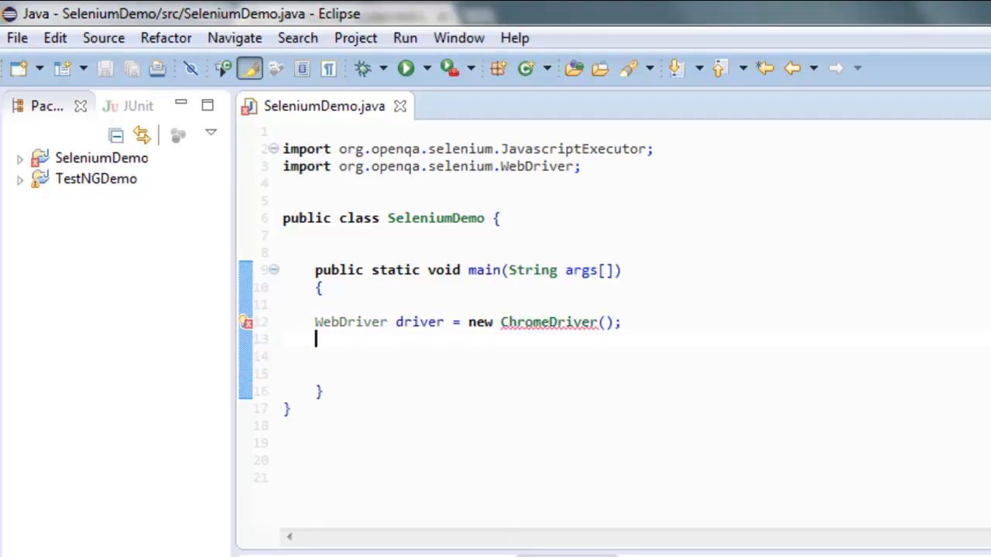
pyautogui.write('driver.')
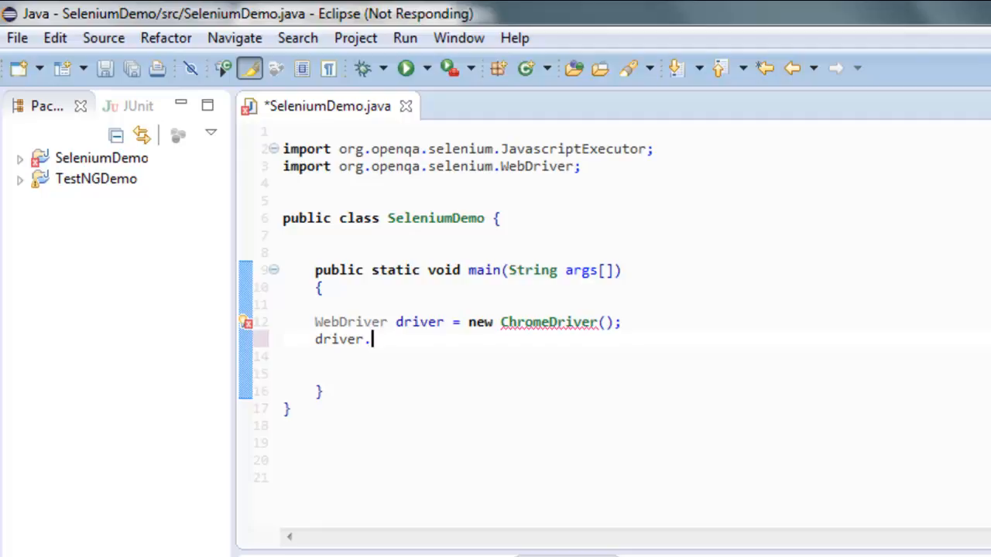
pyautogui.write('get("http://wayvermedia.com/demo.html");')
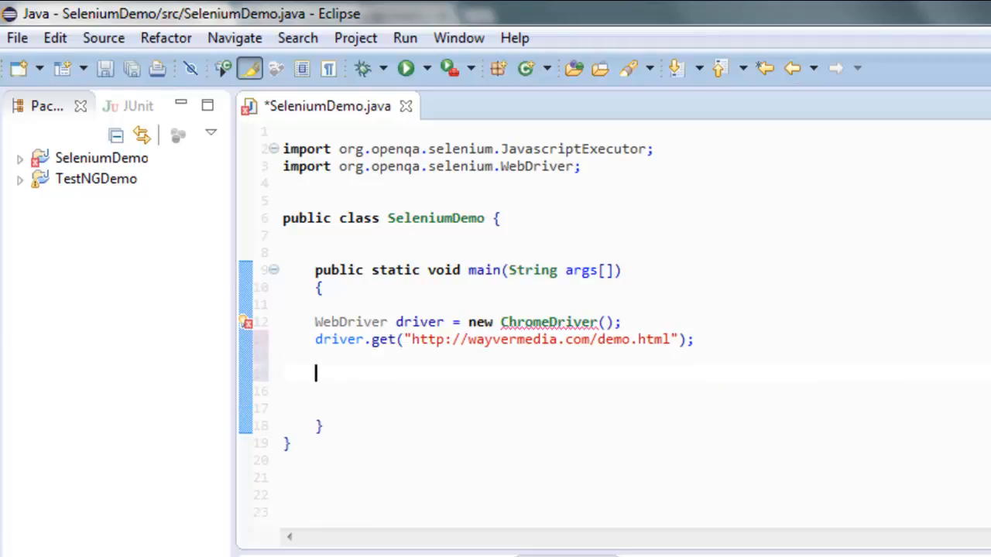
# Write WebElement ele = driver.findElement(By.id("btn")); with the By import accepted.
pyautogui.write('We')
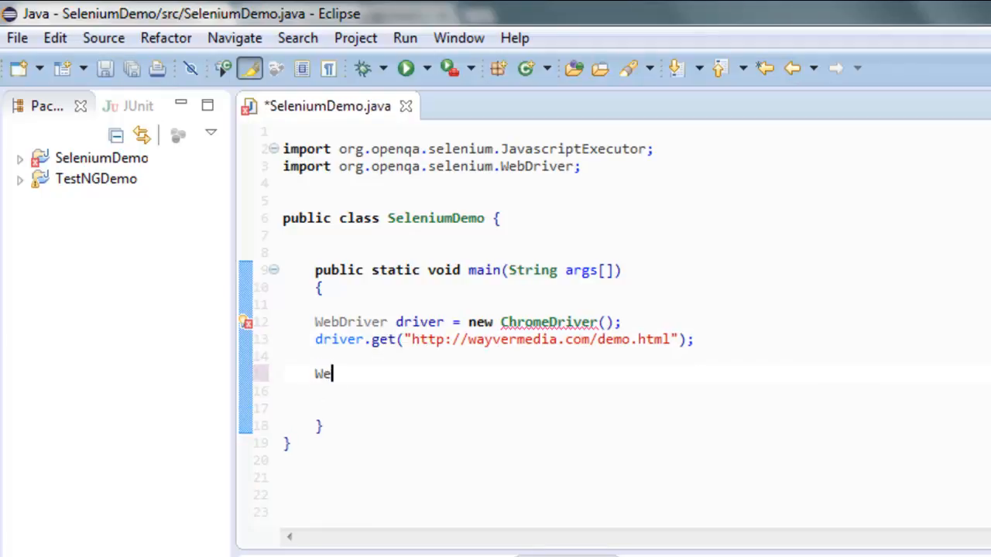
pyautogui.write('bElement ele = dri')
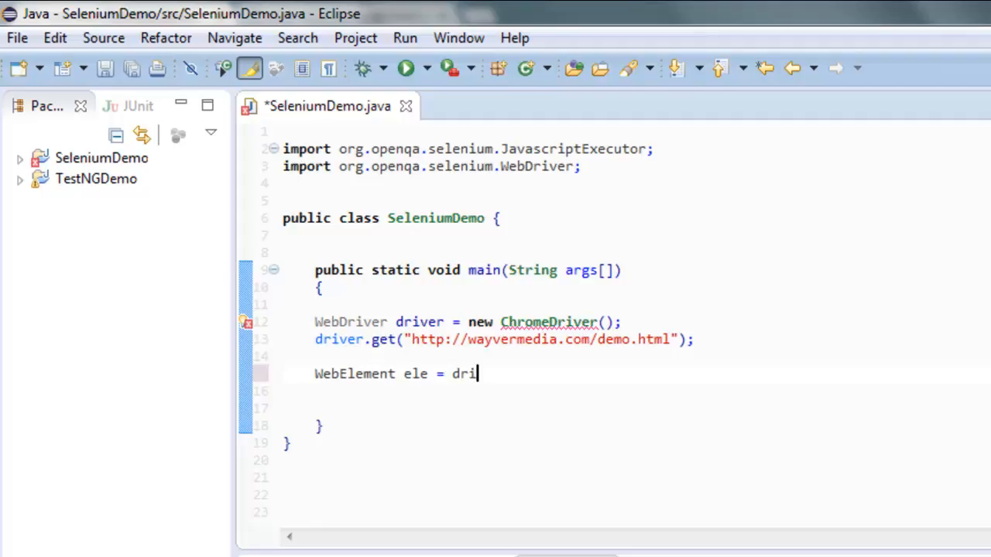
pyautogui.write('ver.findElement(By')
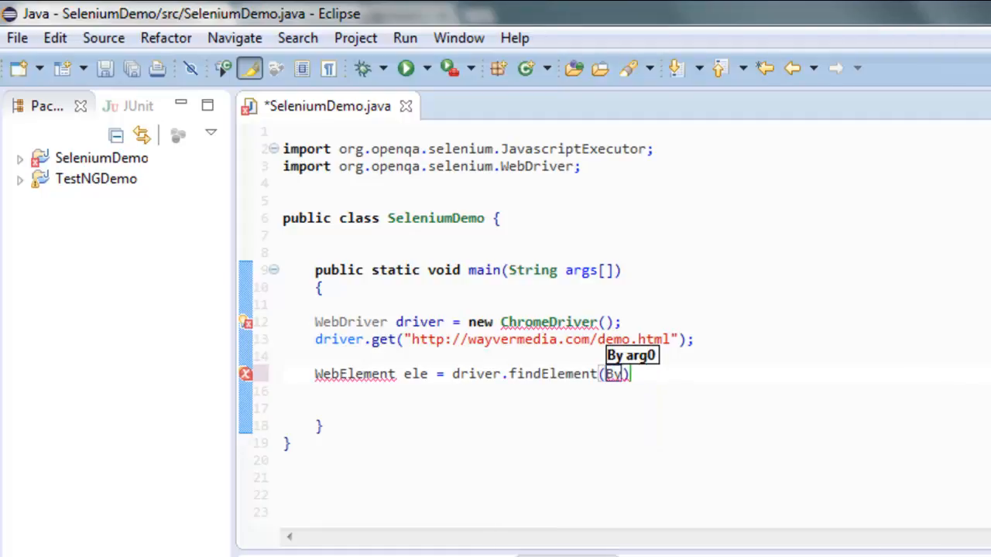
pyautogui.write('.id("')
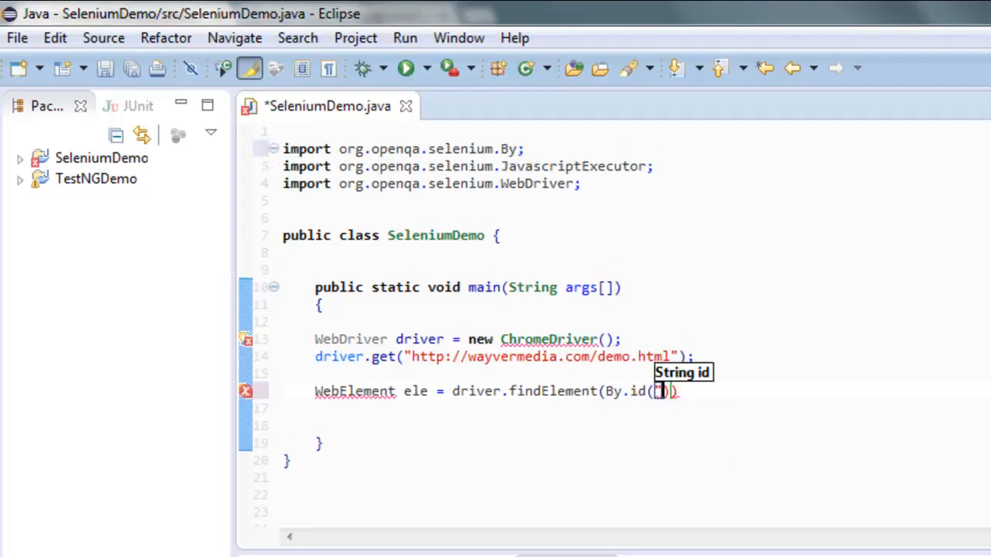
pyautogui.write('b')
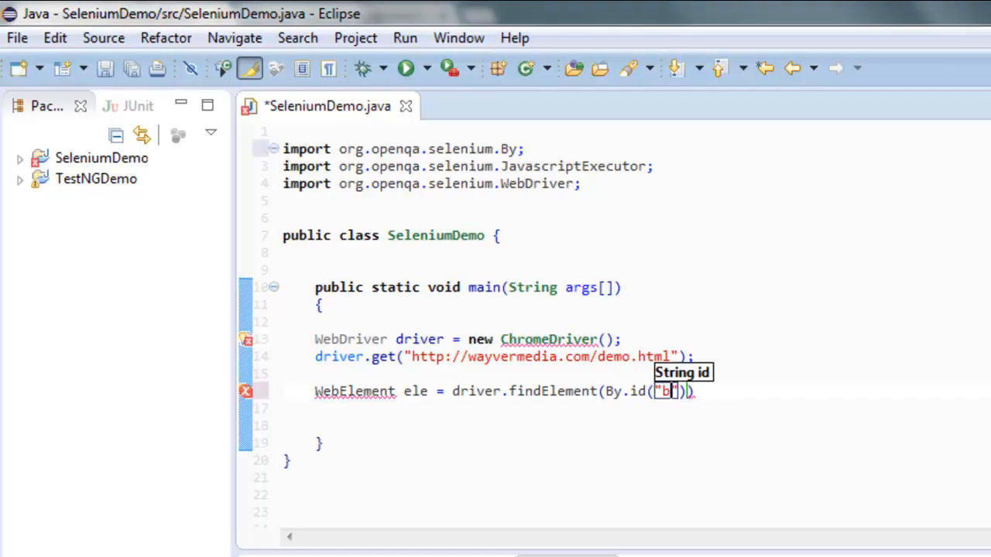
pyautogui.write('tn')
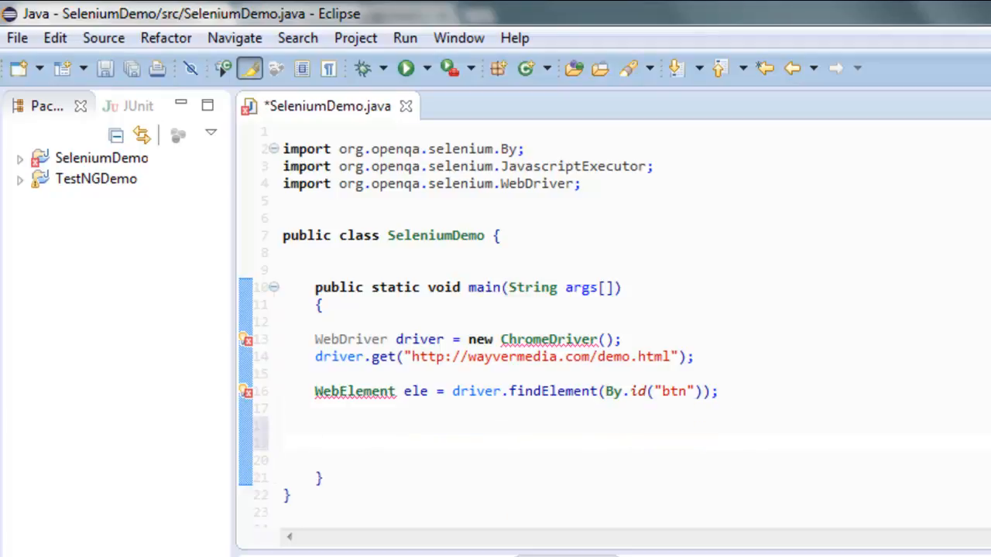
# Create Actions action = new Actions(driver); importing Actions via content assist.
pyautogui.write('Actions')
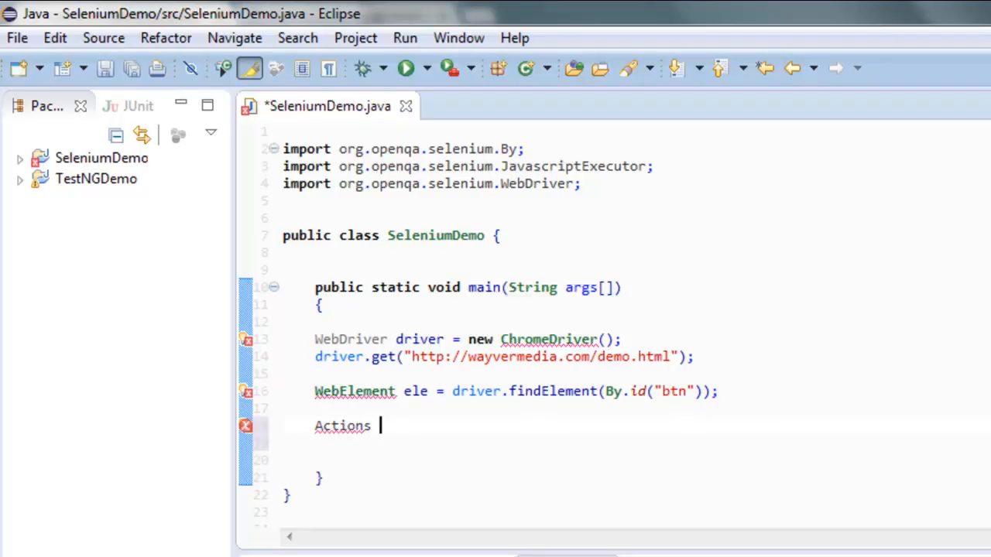
pyautogui.write('action')
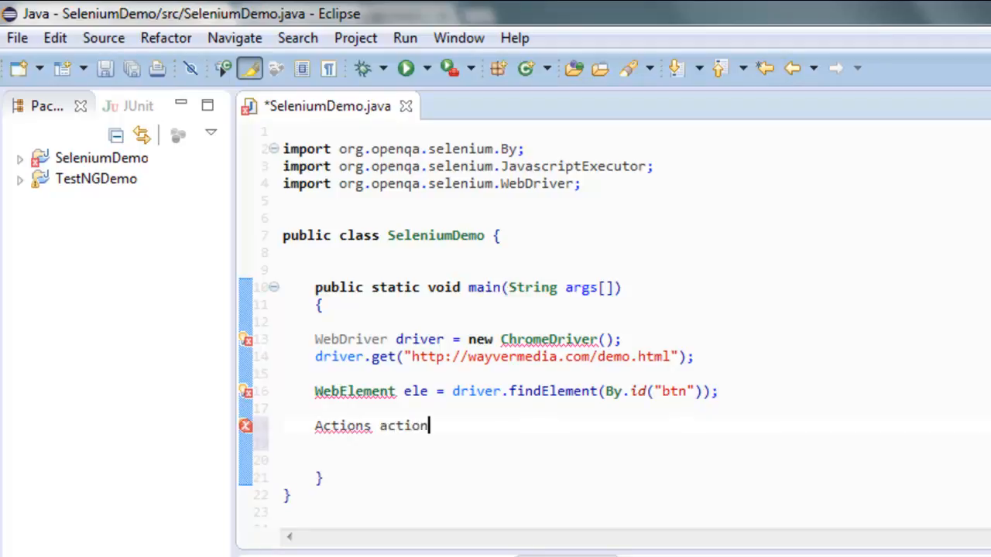
pyautogui.write('= new')
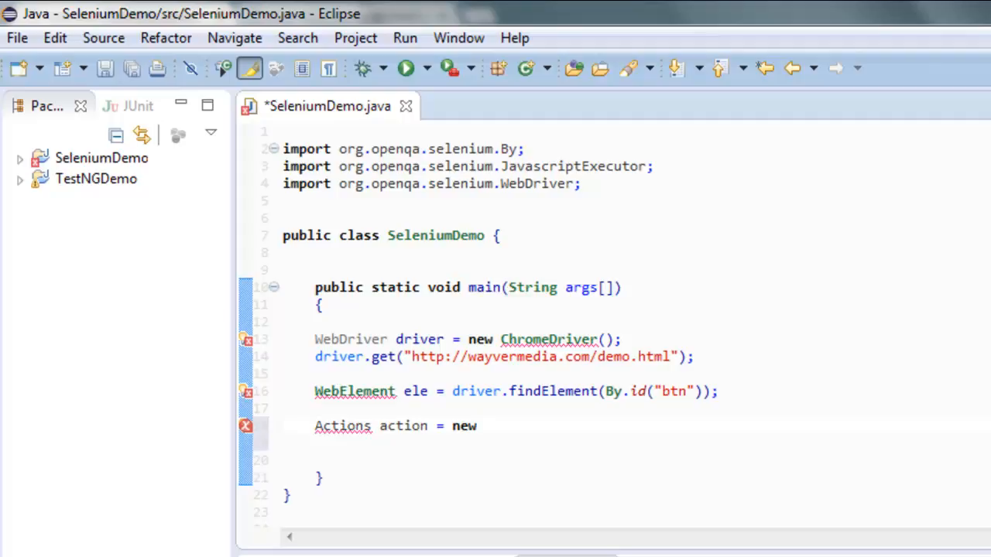
pyautogui.write('Actions')
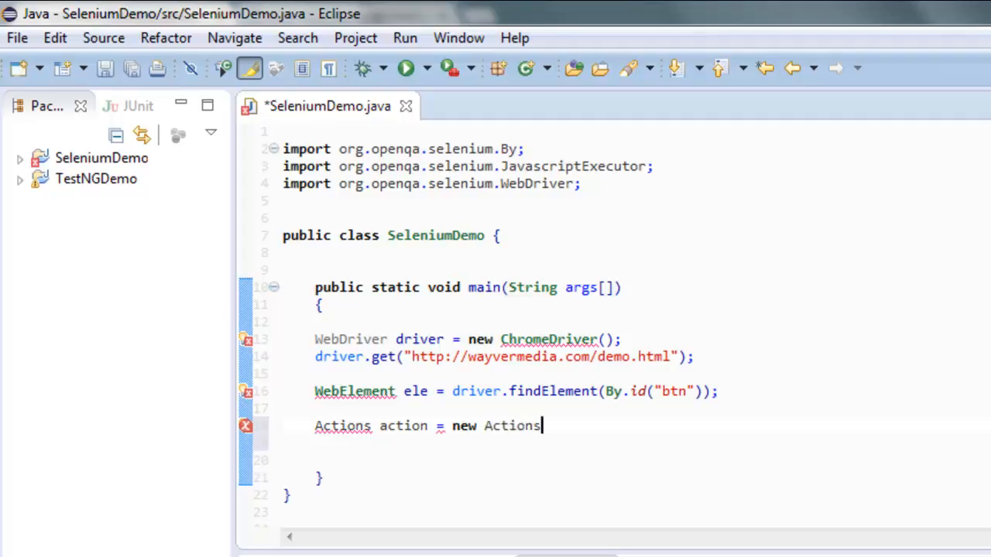
pyautogui.write('(driver)')
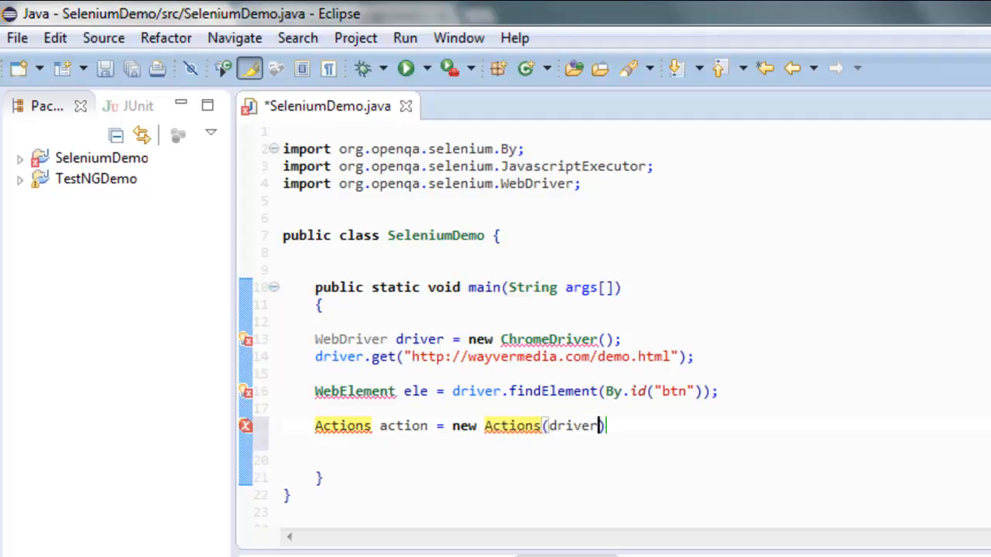
pyautogui.write(';')
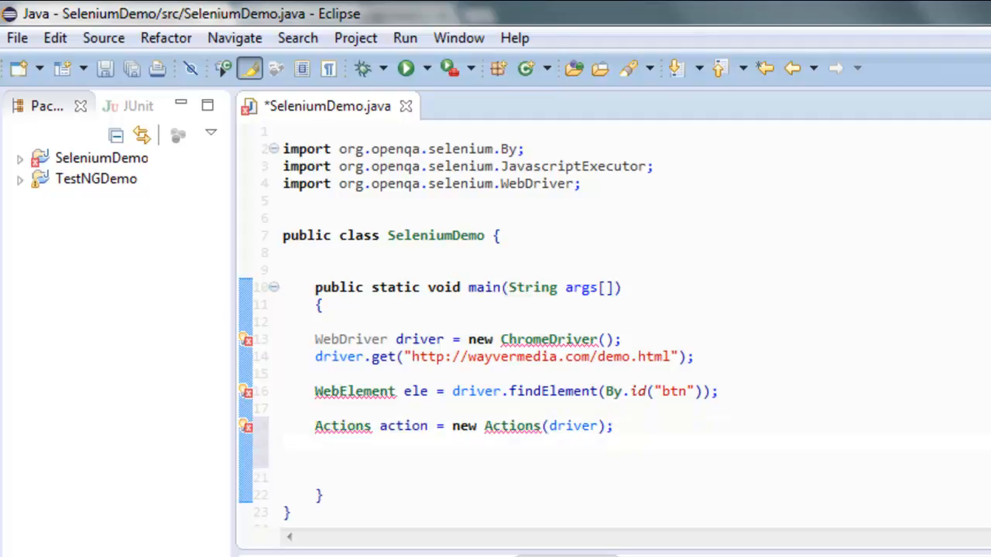
# Add action.doubleClick(ele); and action.perform(); to double-click the button.
pyautogui.write('action')
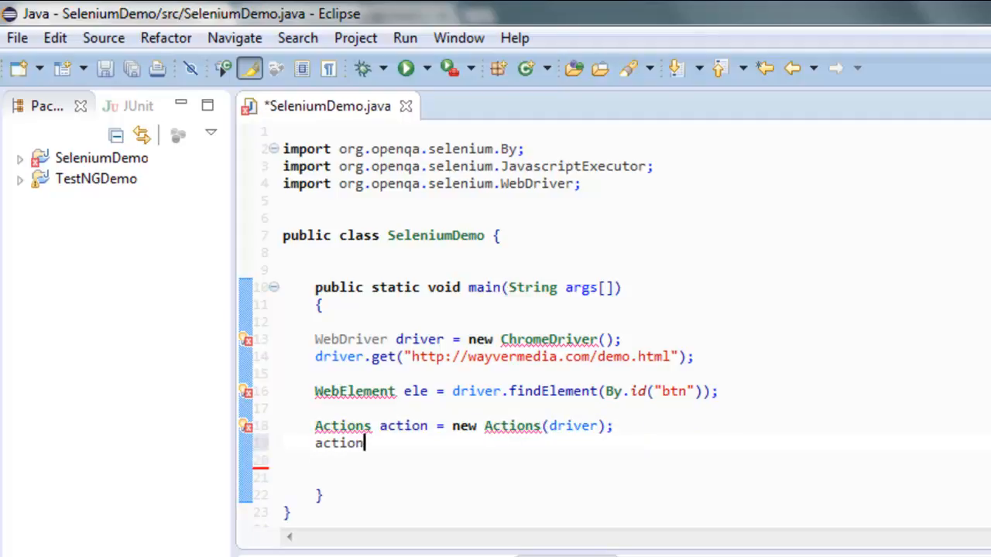
pyautogui.write('.doubleClick(ele);')
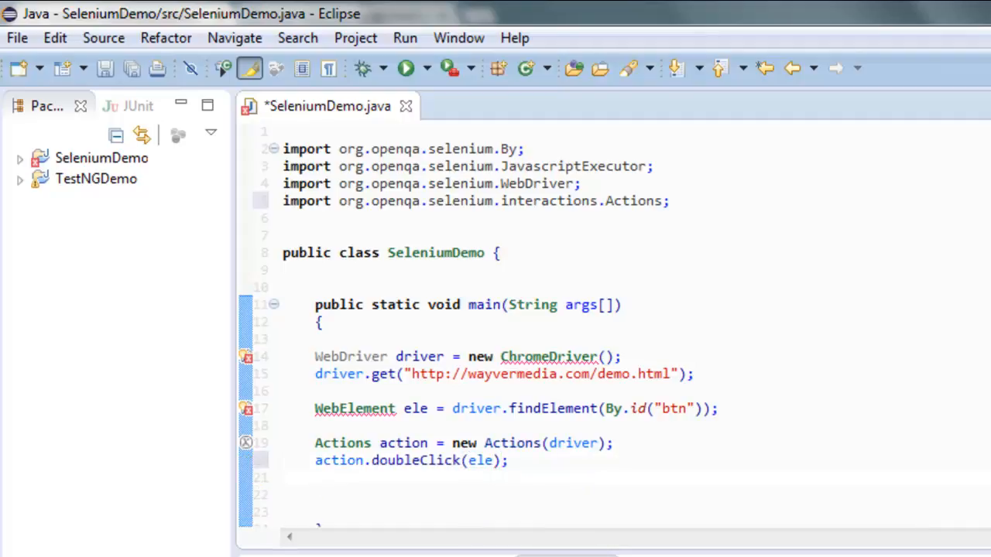
pyautogui.write('actio')
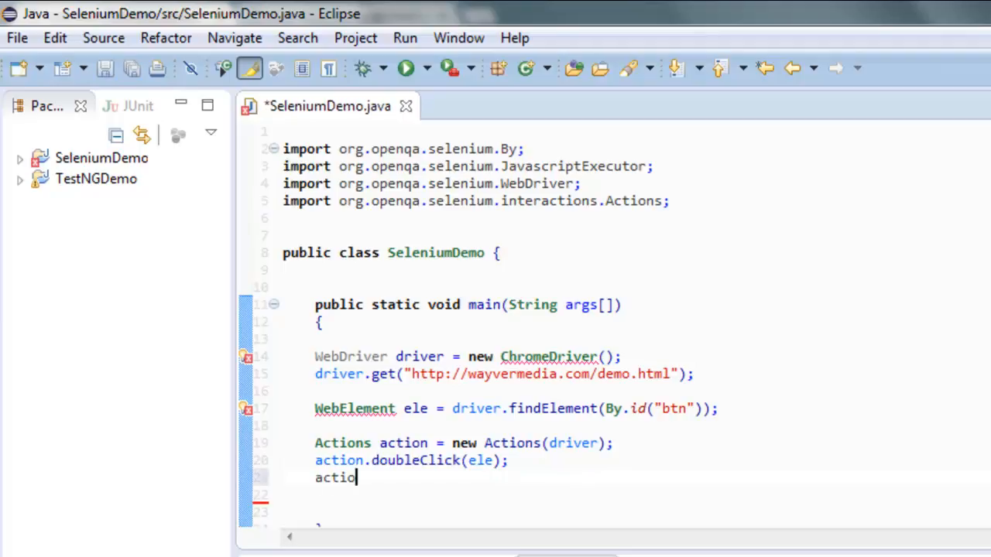
pyautogui.write('n.perform();')
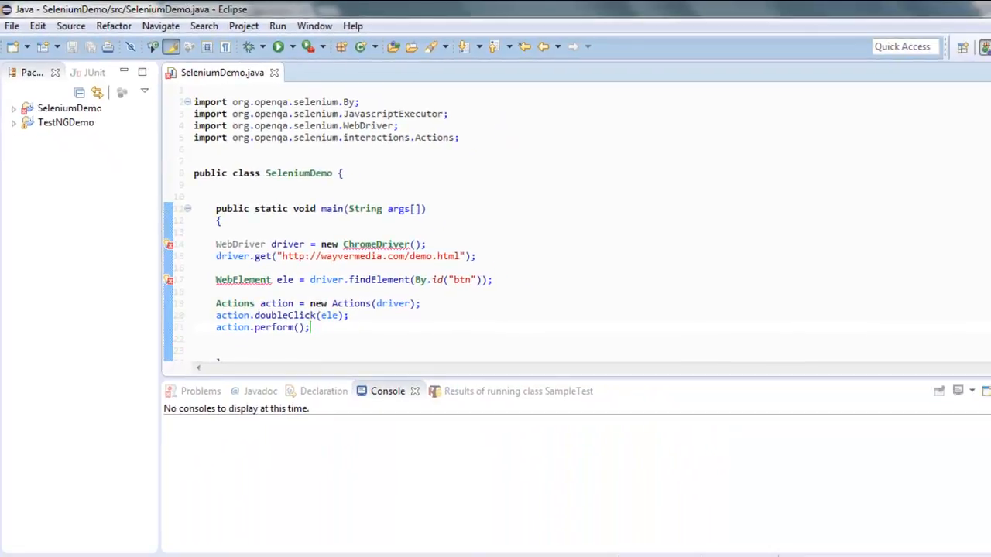
# Quick-fix the WebElement and ChromeDriver imports from org.openqa.selenium and save SeleniumDemo.java.
pyautogui.click(243, 278)
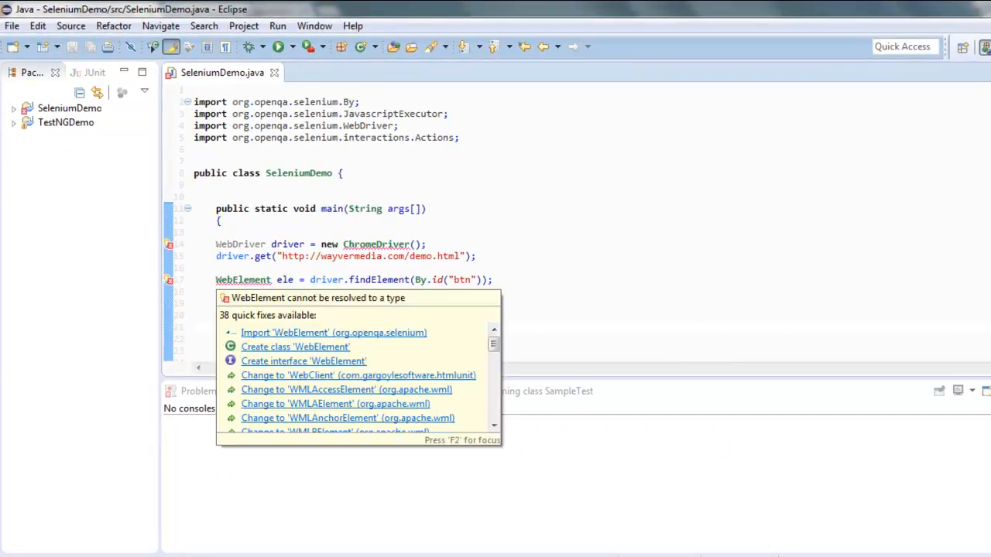
pyautogui.click(333, 332)
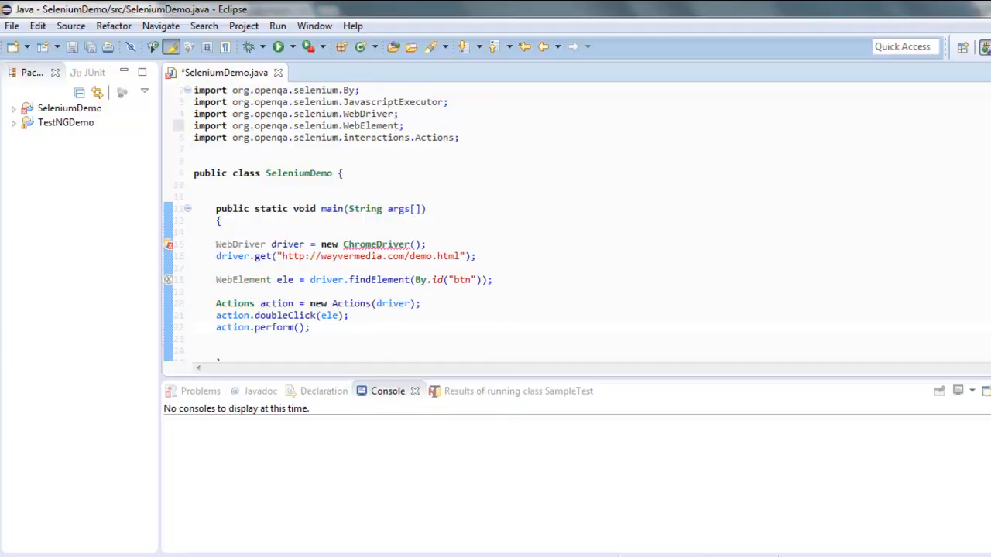
pyautogui.click(378, 245)
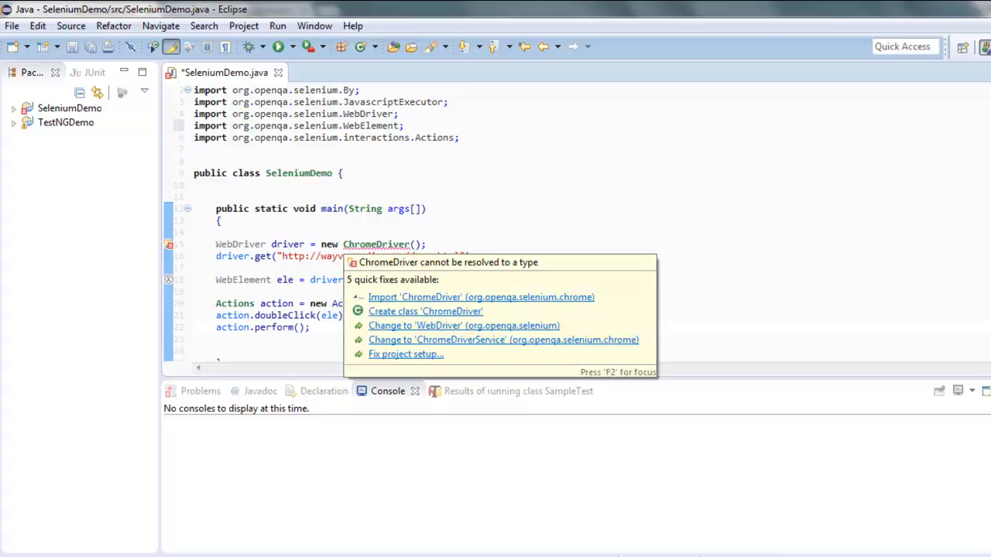
pyautogui.click(480, 297)
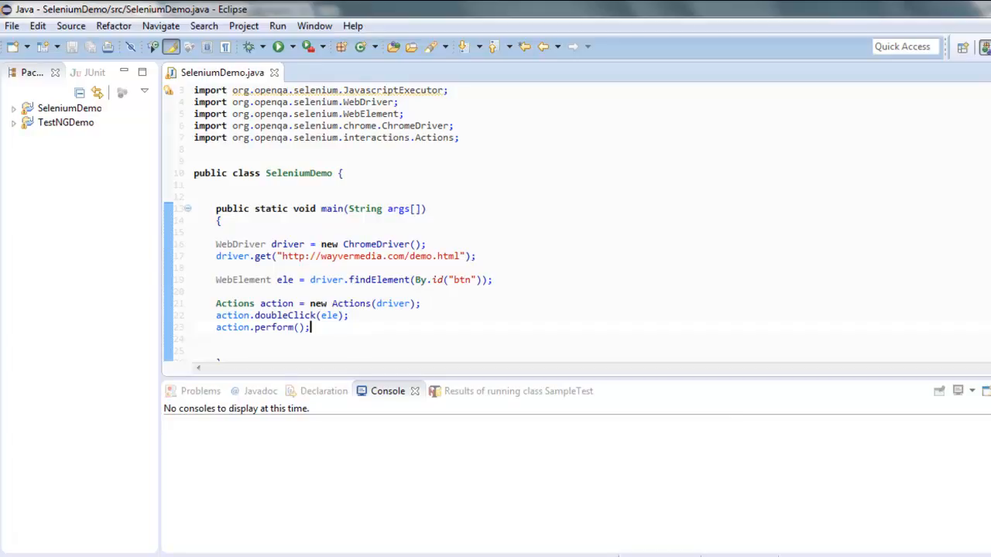
pyautogui.click(277, 25)
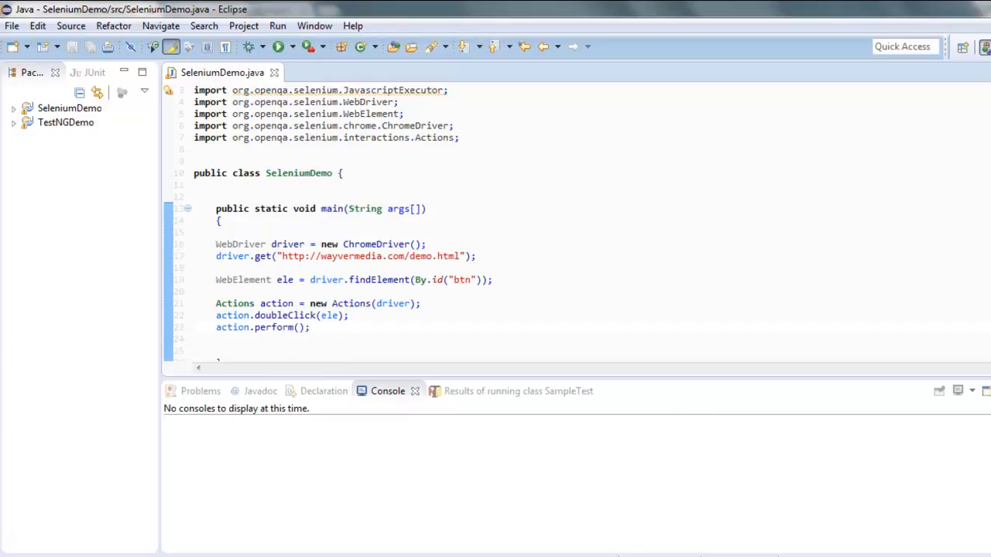
# Run SeleniumDemo as a Java Application and watch ChromeDriver start in the Console.
pyautogui.click(279, 46)
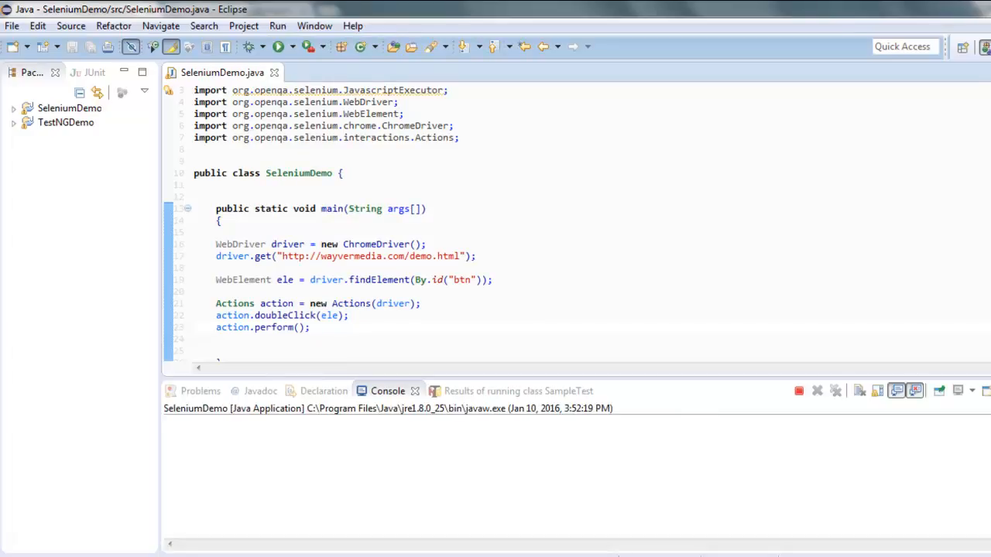
pyautogui.click(278, 46)
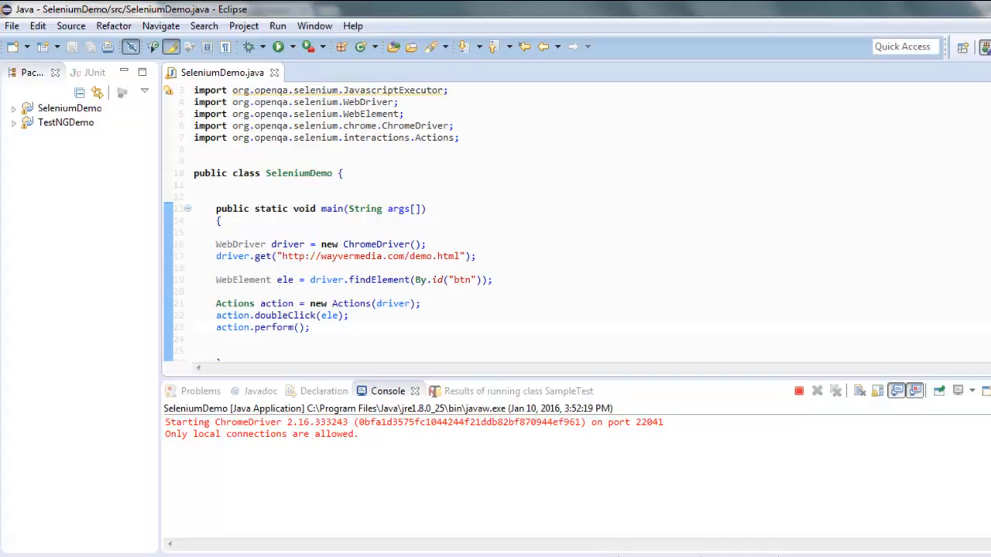
pyautogui.click(310, 327)
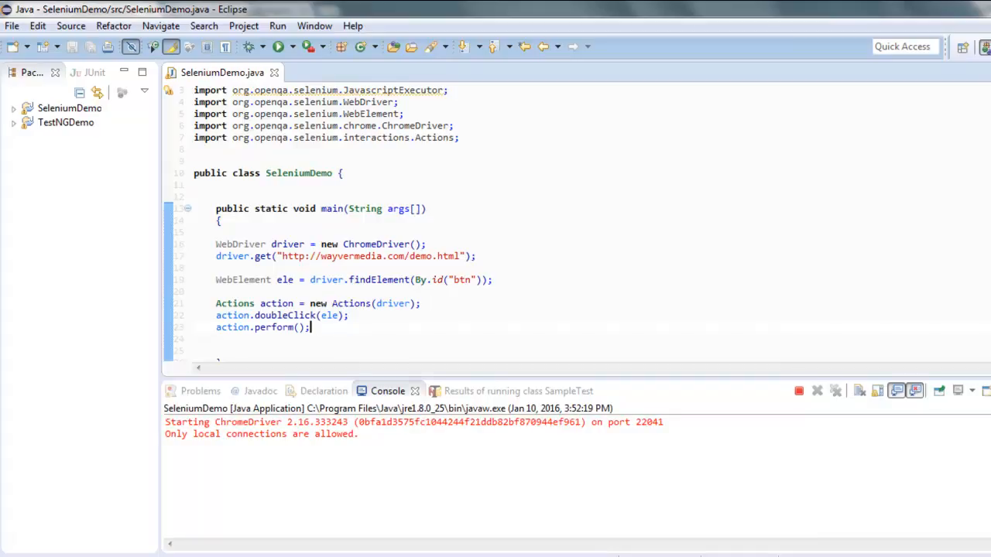